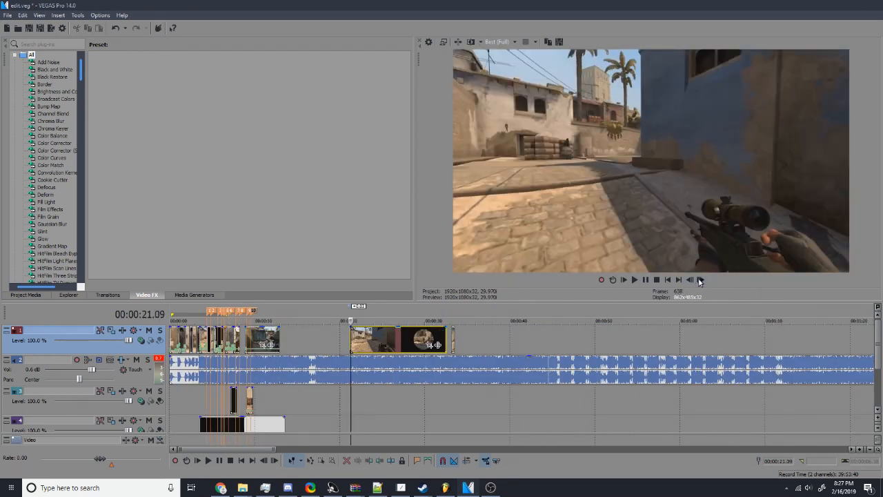
Insert a Velocity envelope on the scoped sniper clip from its right-click menu.
right_click(397, 339)
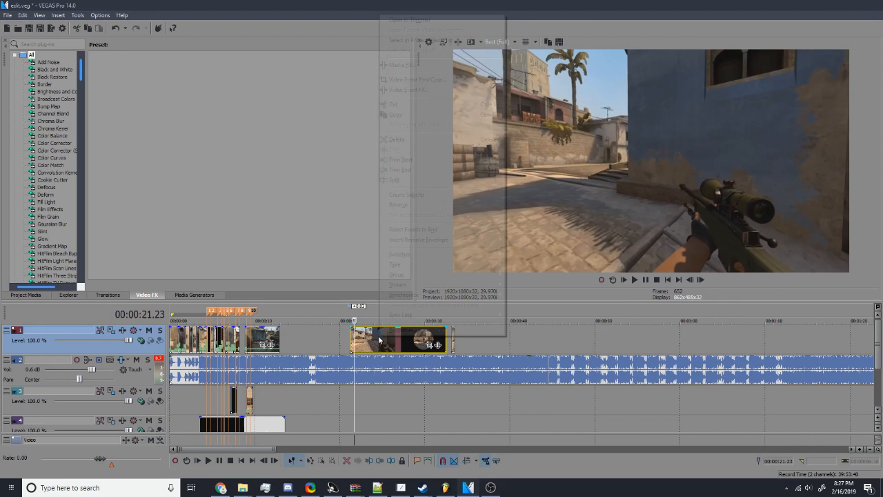
left_click(379, 339)
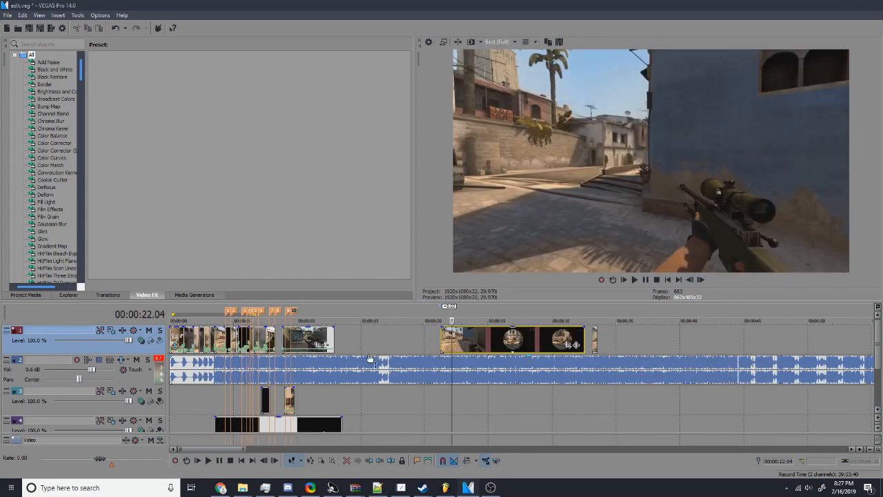
left_click(513, 339)
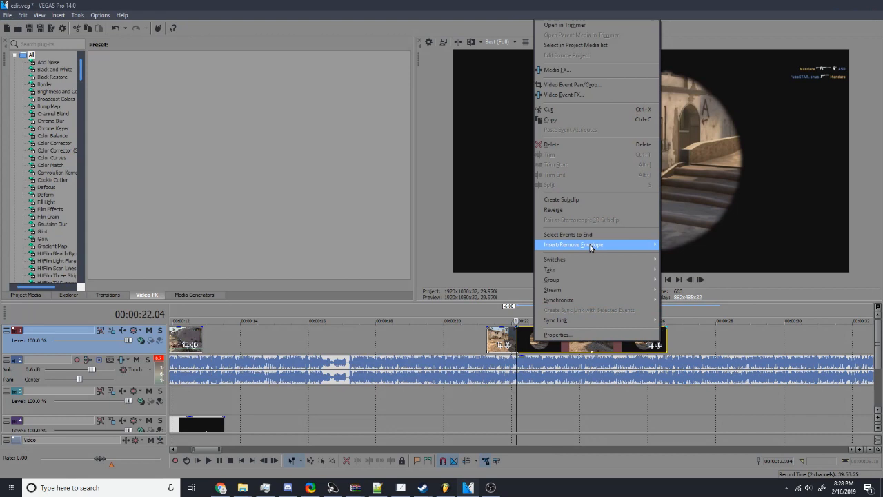
mouse_move(582, 257)
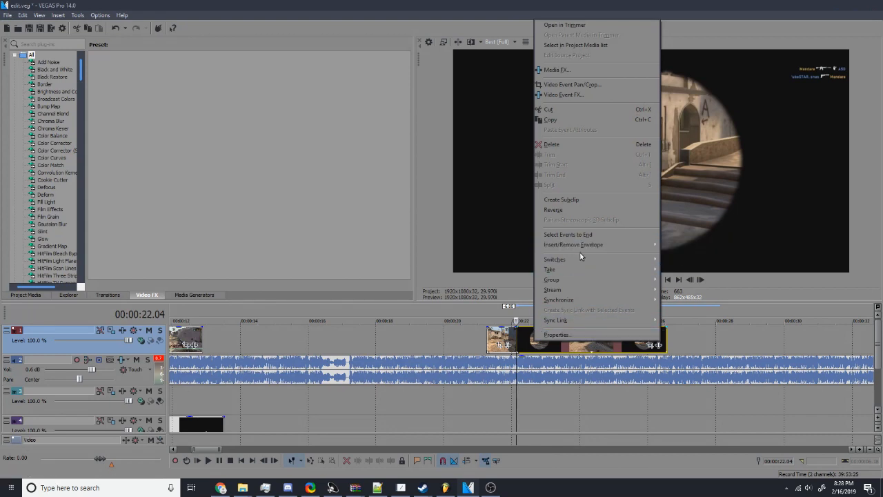
mouse_move(573, 245)
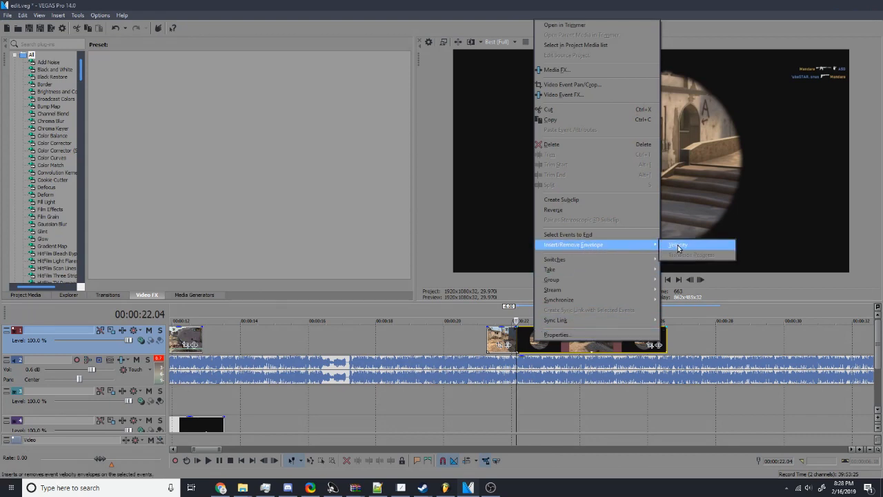
left_click(679, 246)
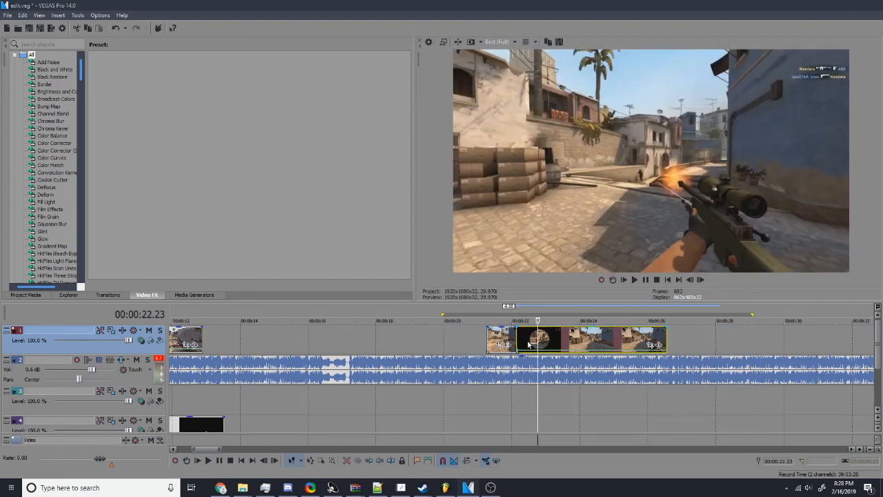
mouse_move(510, 351)
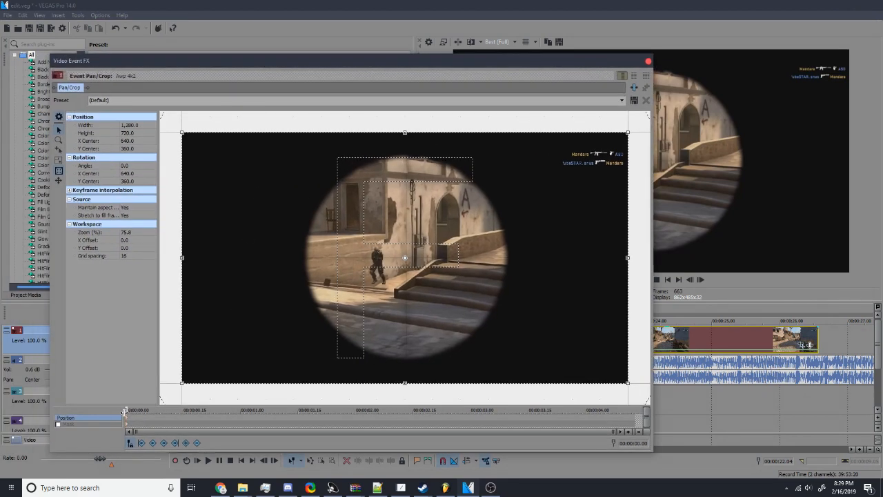
mouse_move(125, 416)
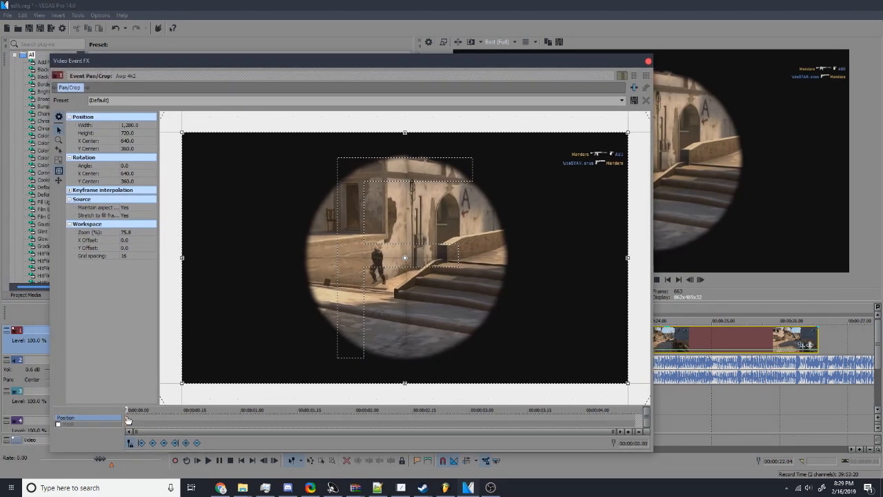
Open Event Pan/Crop on the scoped clip and add a keyframe at the current point.
right_click(127, 421)
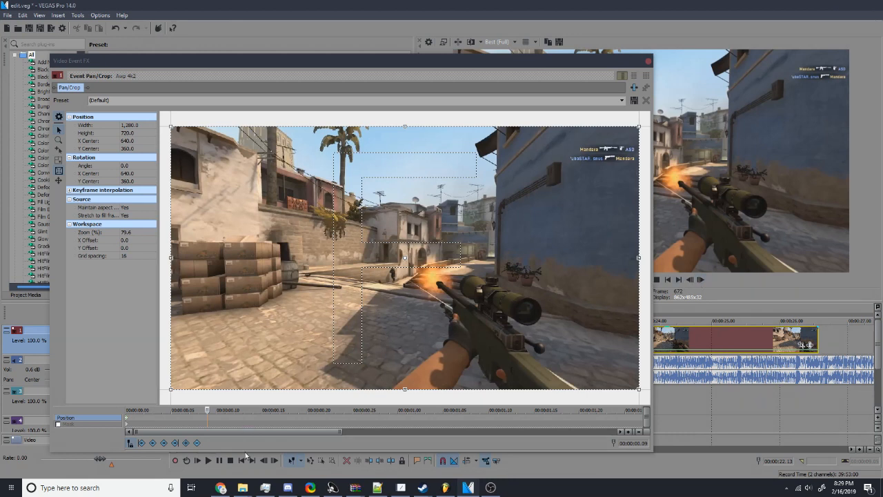
mouse_move(185, 443)
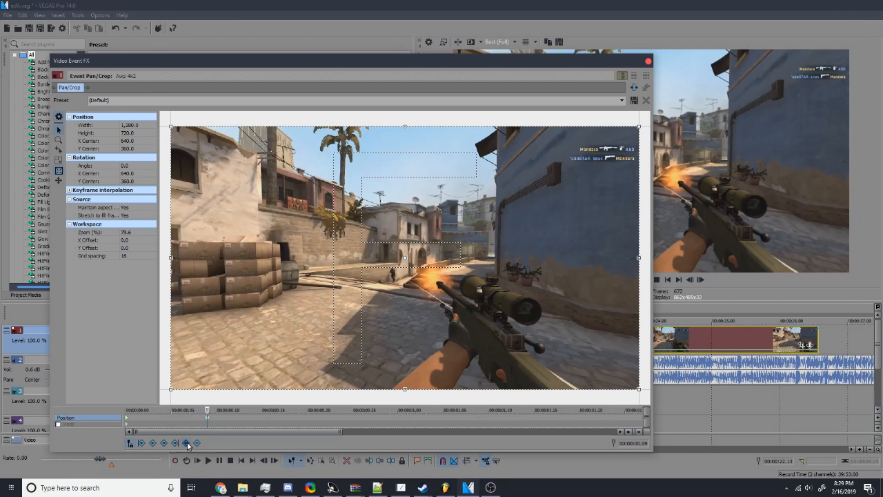
left_click(187, 442)
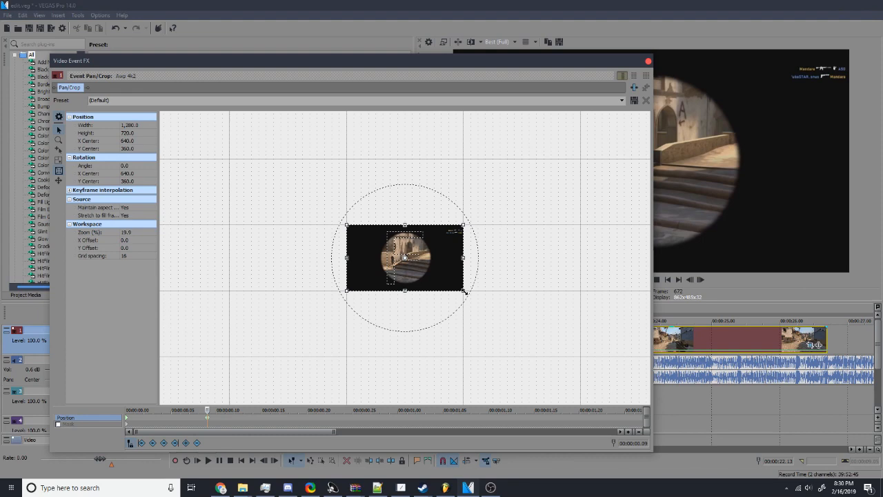
Enlarge the crop box so the scope shrinks to a small rectangle, then rotate it to a tilt.
left_click_drag(462, 290, 480, 307)
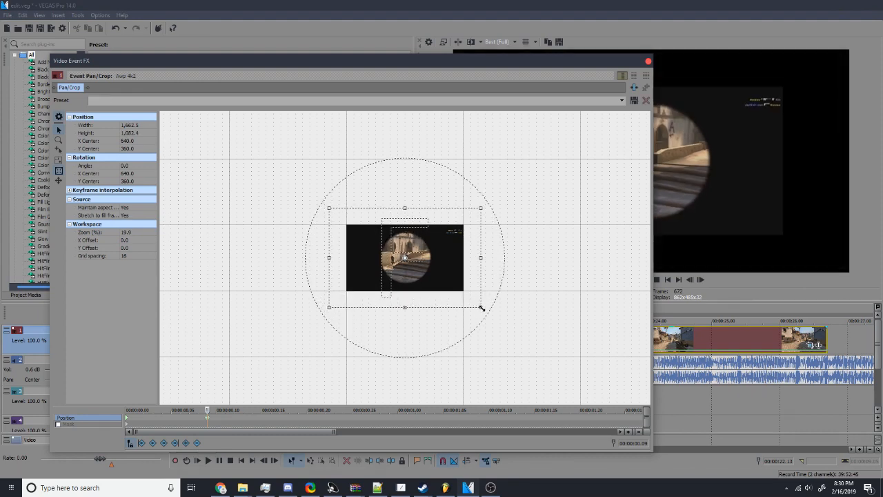
left_click_drag(480, 308, 516, 342)
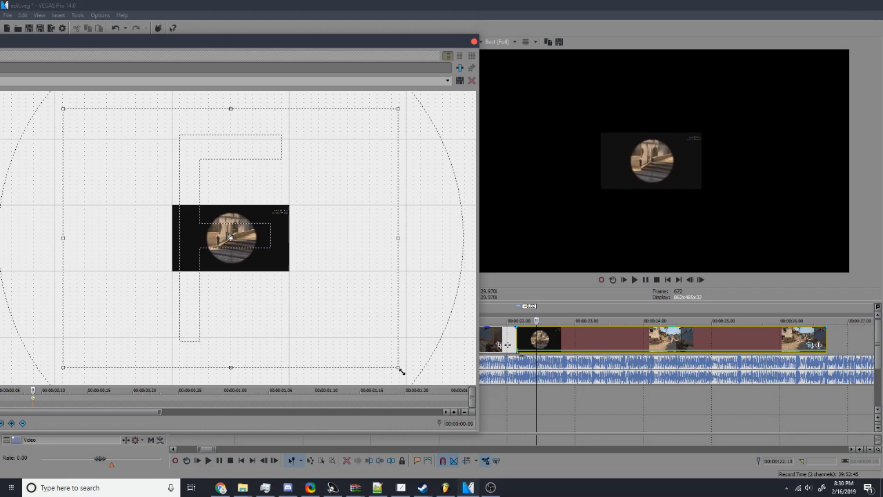
left_click_drag(398, 370, 371, 348)
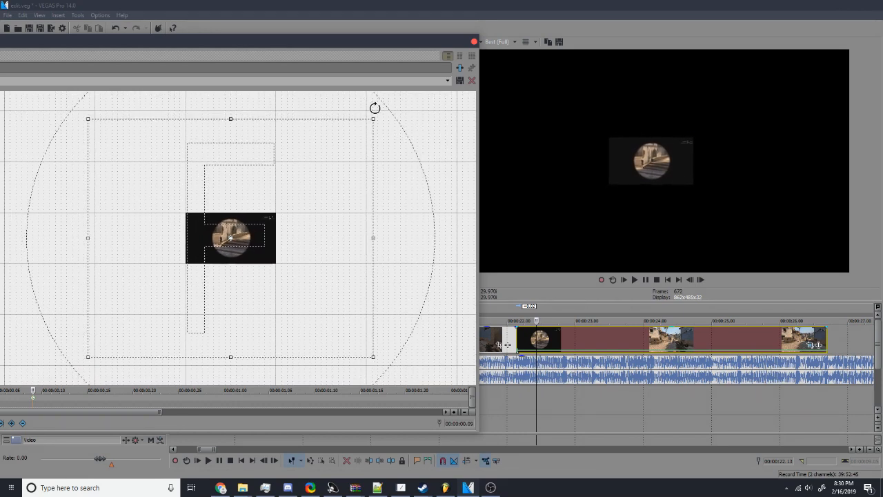
left_click_drag(375, 108, 315, 77)
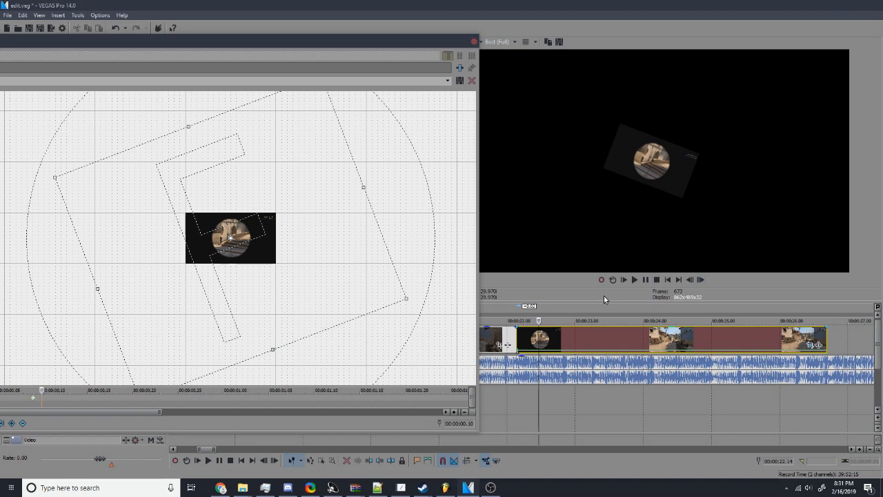
mouse_move(92, 225)
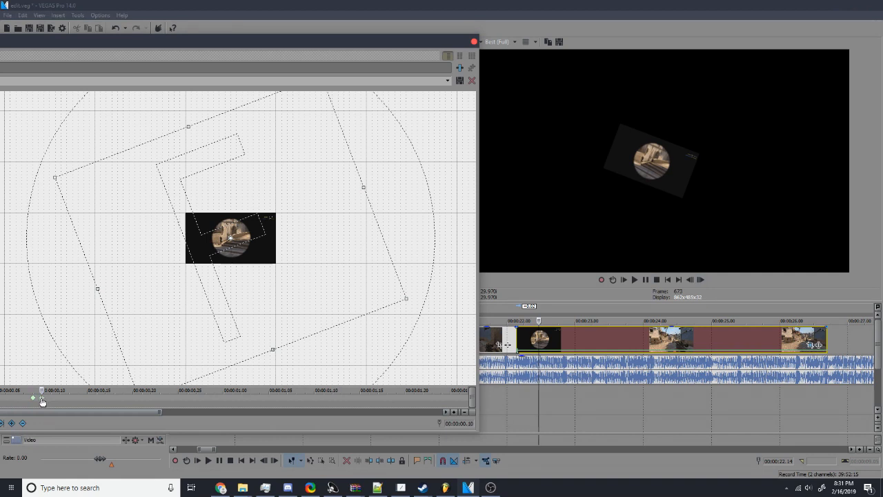
mouse_move(84, 399)
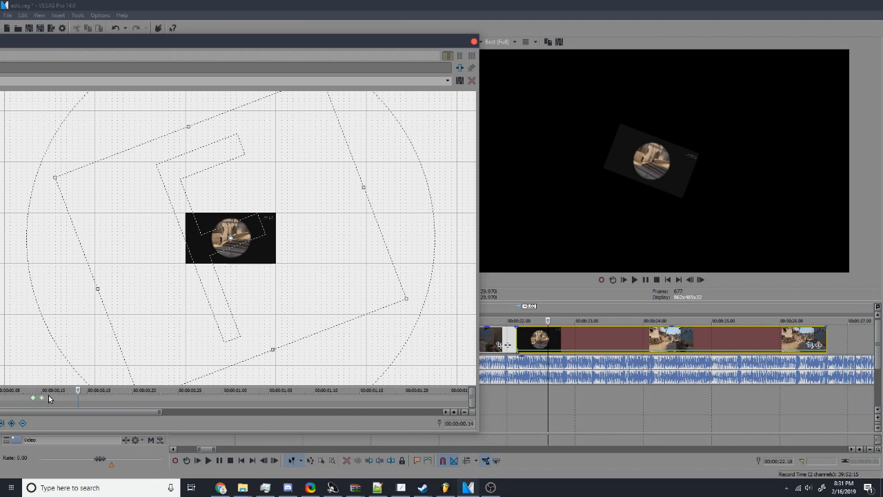
mouse_move(218, 331)
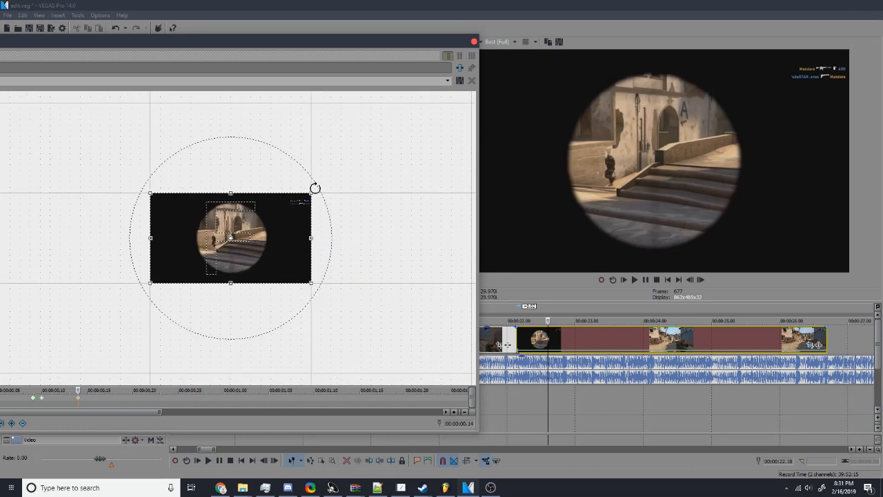
Rotate the full-size scope framing slightly at the later keyframe.
left_click_drag(315, 187, 326, 203)
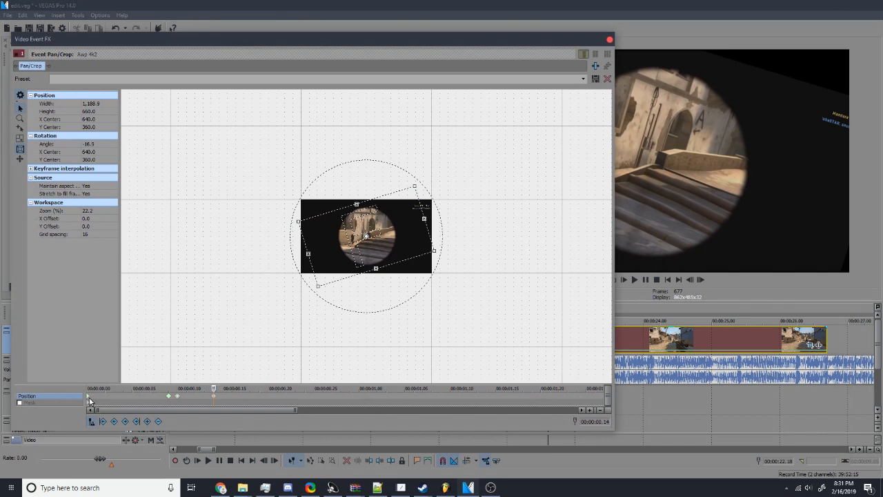
Adjust the crop frame at the last keyframe for the tilted zoom-in.
right_click(91, 398)
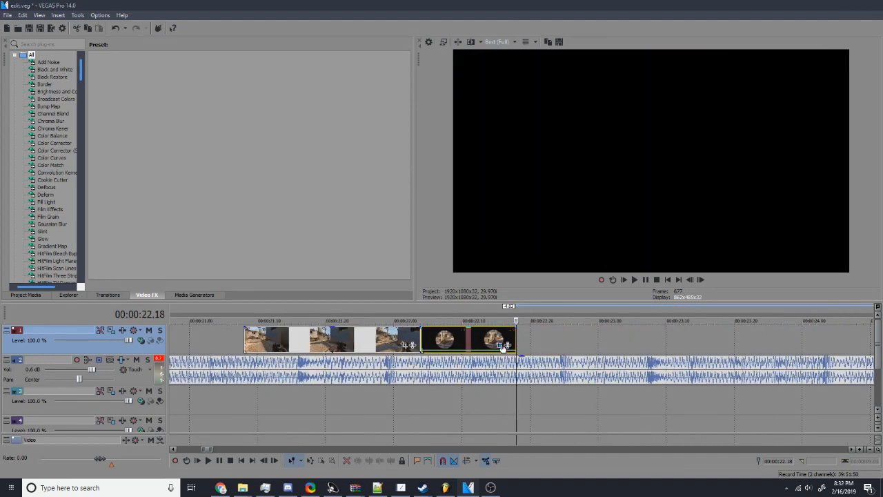
Place the playhead inside the transition to preview the small tilted scope on black.
left_click(501, 348)
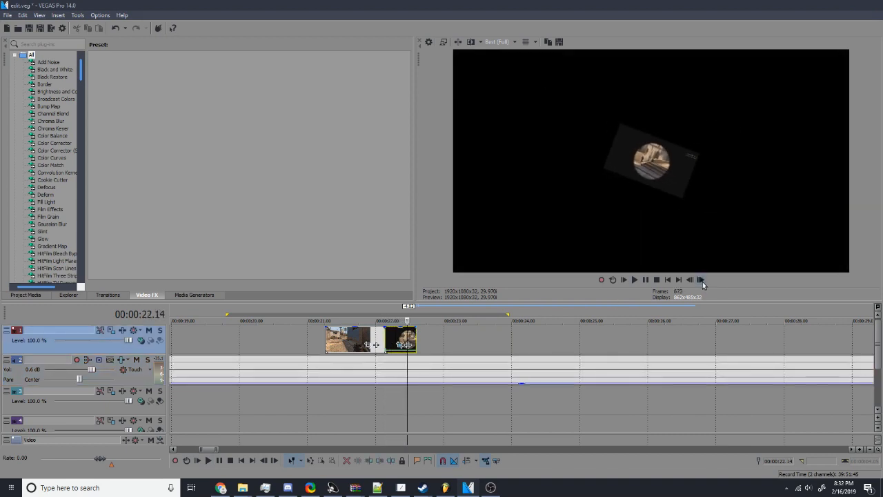
Step through the tilted keyframes in the preview and close the Pan/Crop editor.
left_click(689, 279)
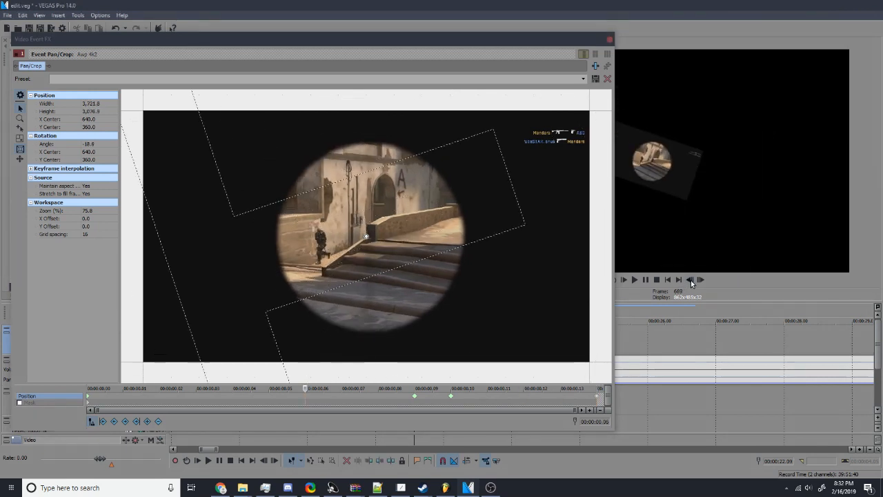
left_click(690, 278)
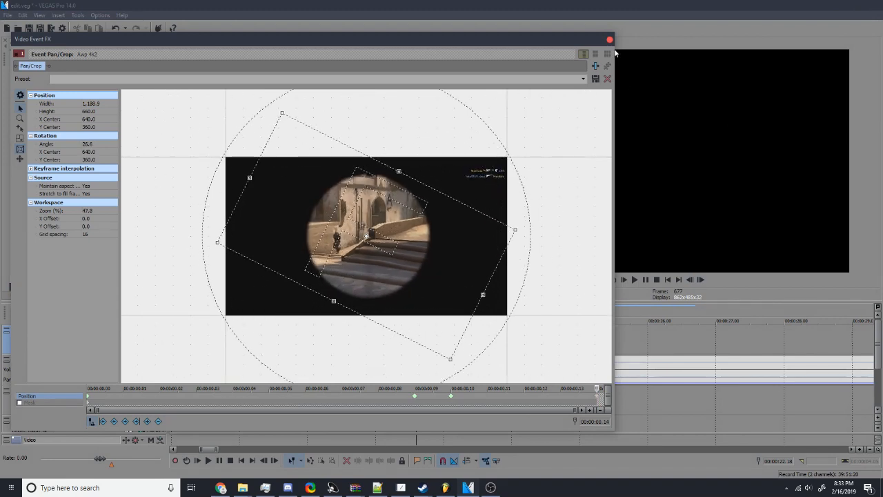
left_click(610, 39)
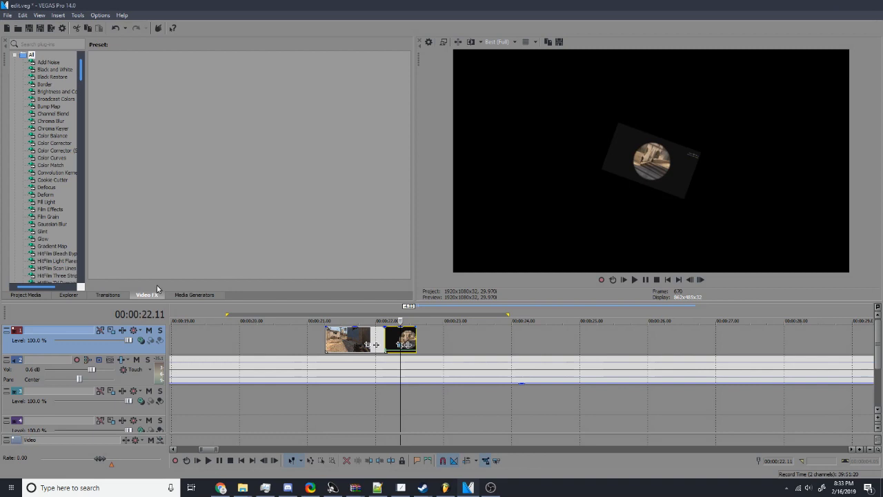
Choose the Solid Color generator from Media Generators and add the White preset to the timeline.
left_click(195, 295)
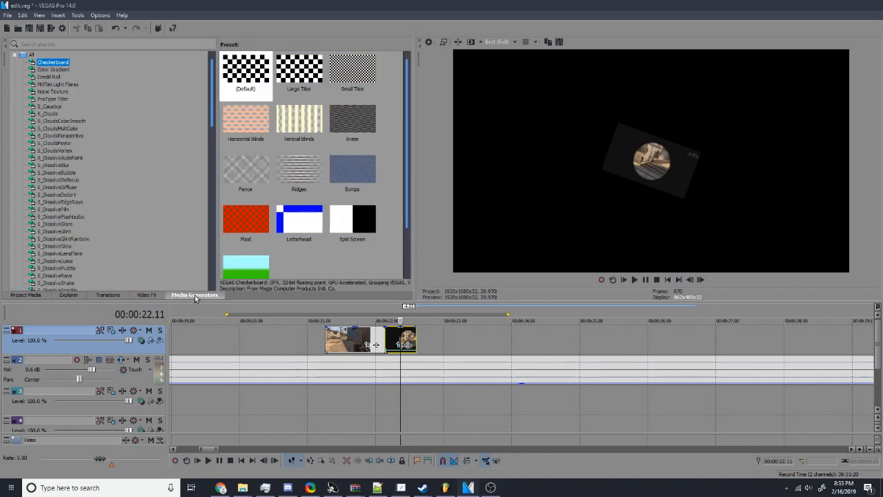
scroll("down", 3)
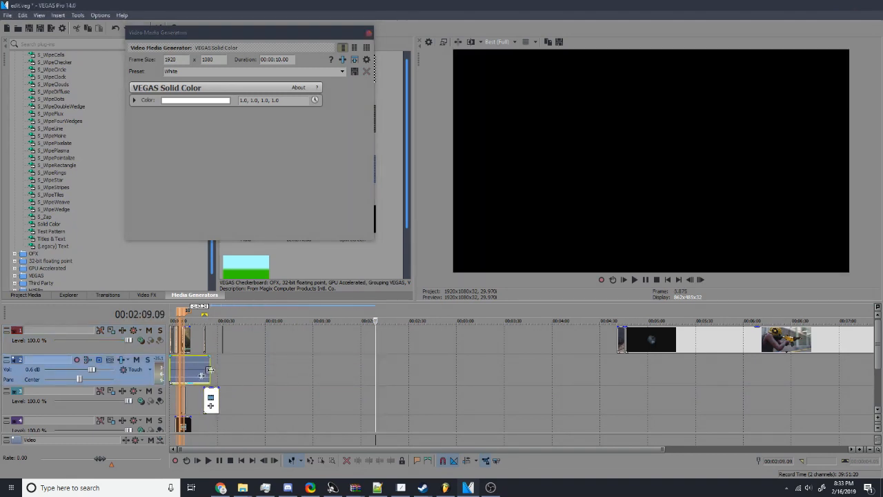
left_click(200, 366)
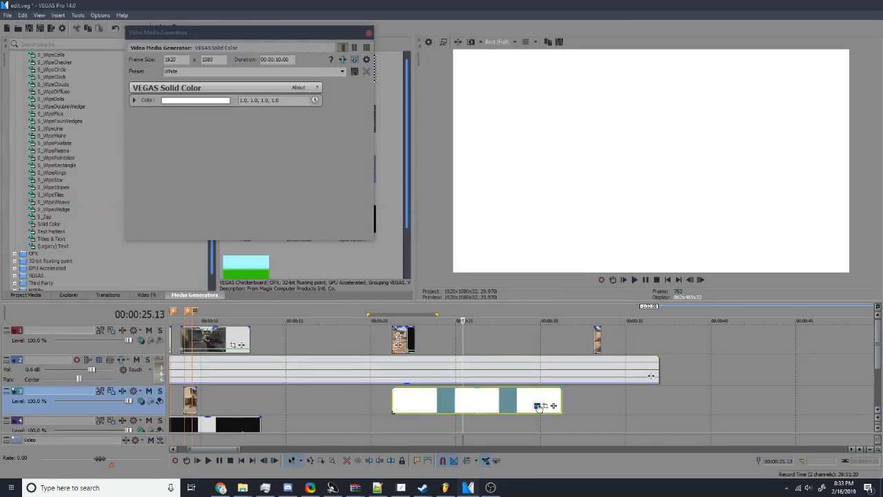
mouse_move(538, 405)
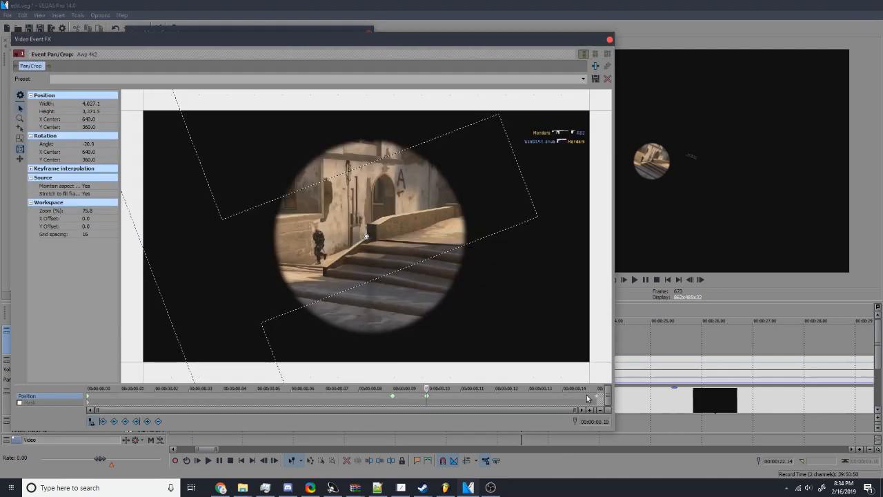
mouse_move(469, 289)
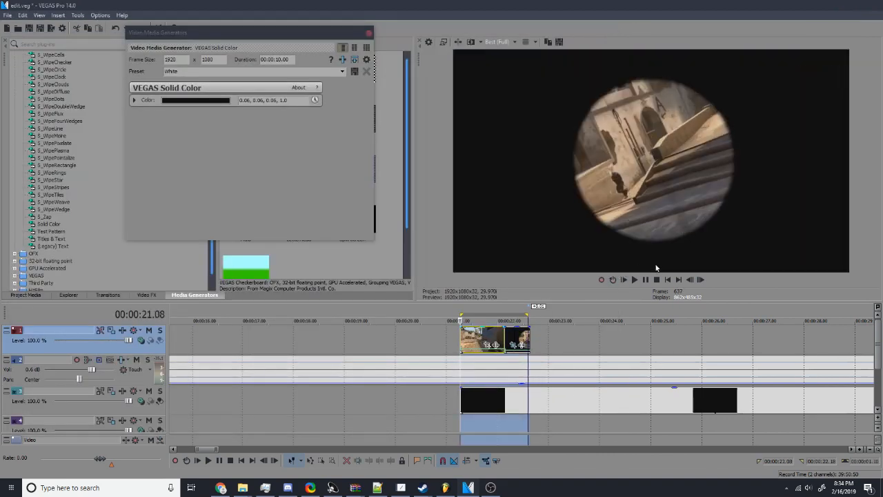
Set the Solid Color background to near black (0.06, 0.06, 0.06).
left_click(635, 278)
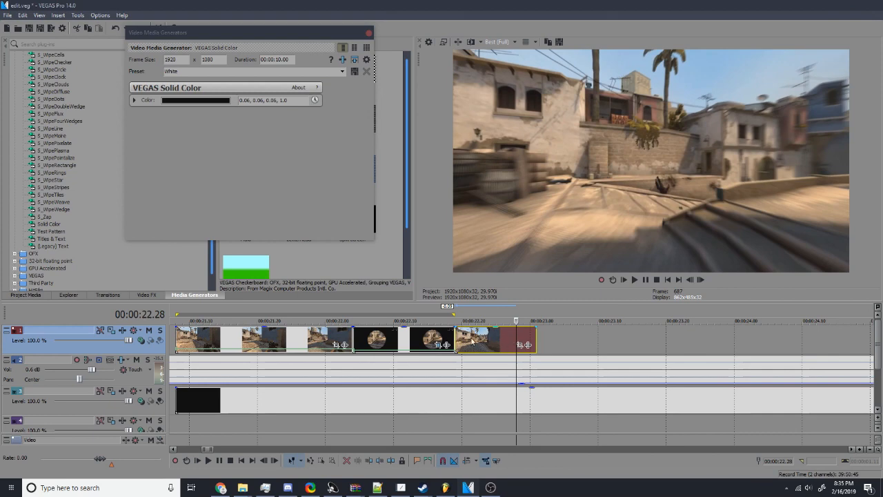
Disable Resample under Switches for the final cinematic clip.
right_click(494, 338)
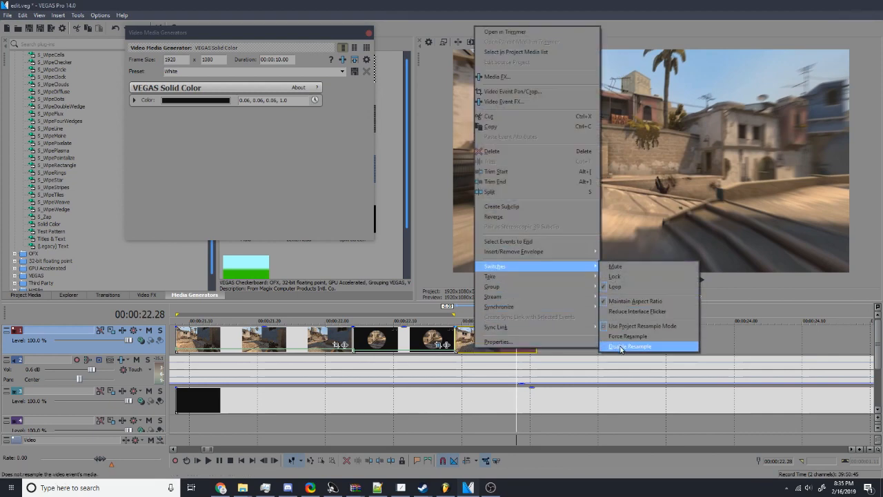
left_click(629, 345)
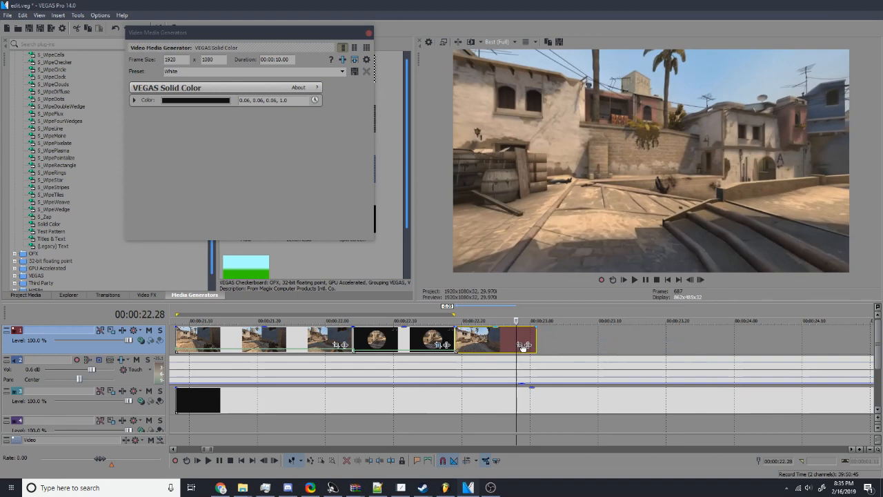
mouse_move(522, 345)
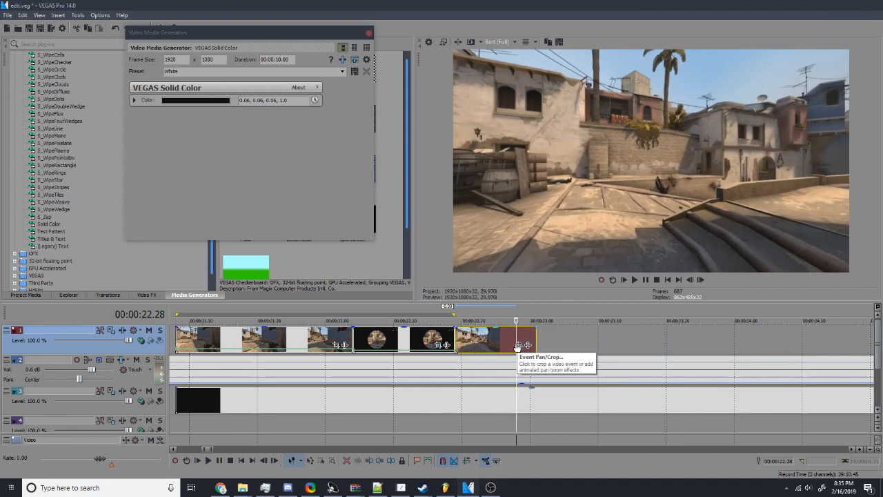
Bring up pan-and-crop framing on the final gameplay clip for the letterbox crop.
left_click(521, 345)
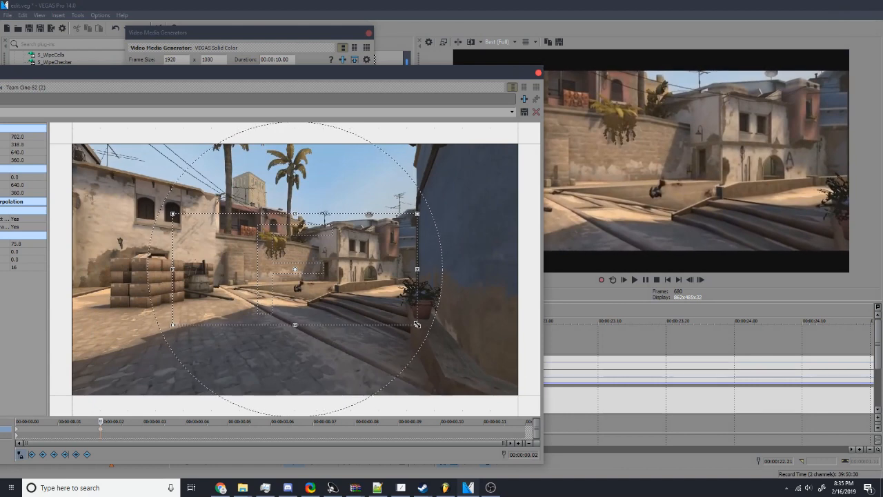
mouse_move(216, 420)
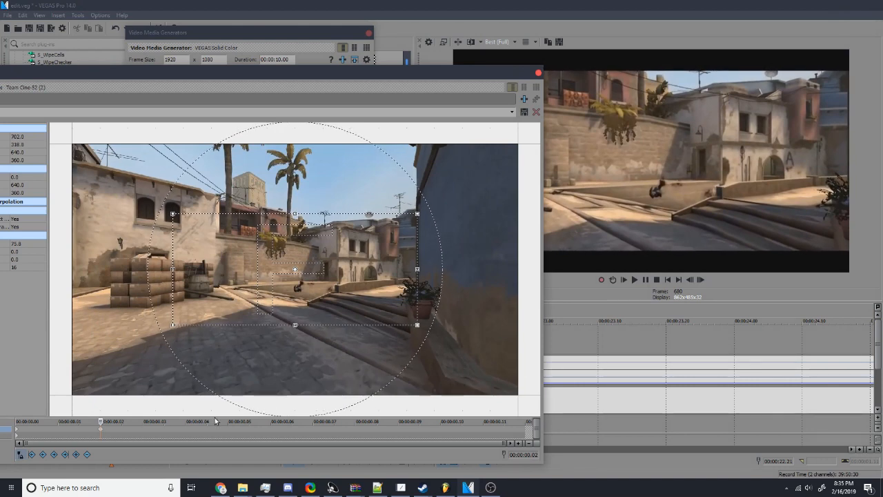
mouse_move(49, 428)
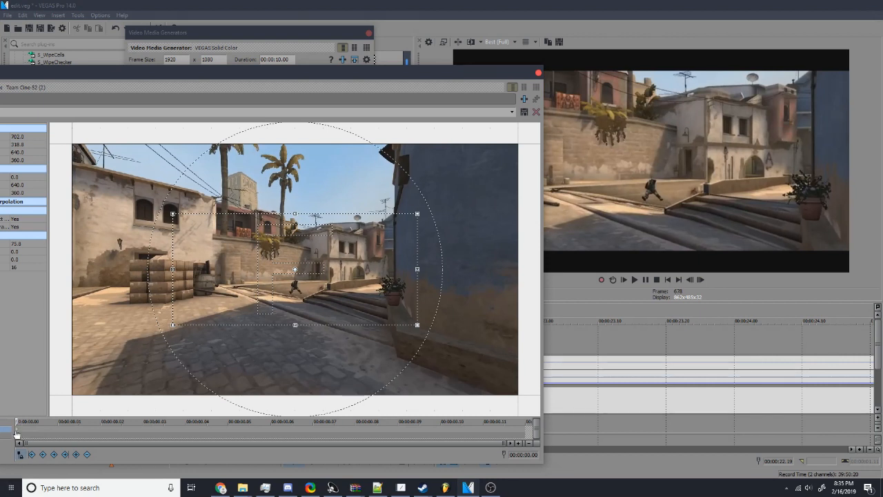
mouse_move(171, 411)
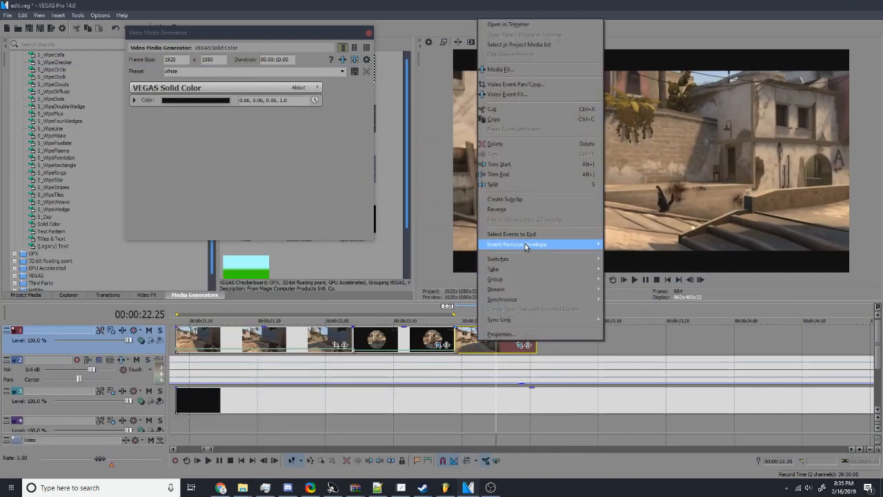
mouse_move(517, 246)
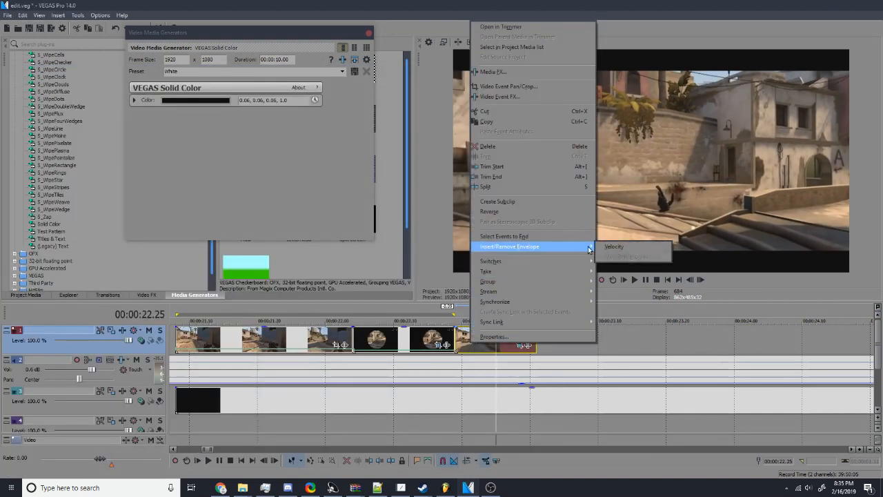
Add a velocity envelope to the clip and adjust a speed point near 22-23 seconds.
left_click(472, 342)
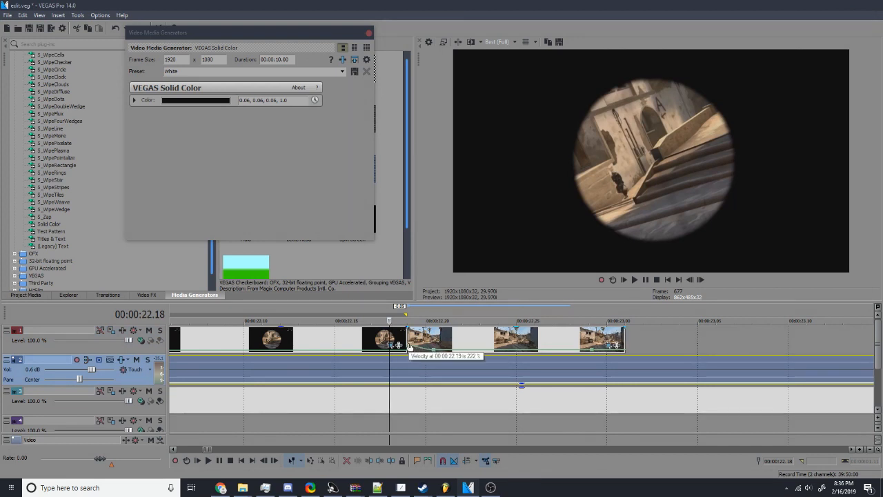
mouse_move(624, 362)
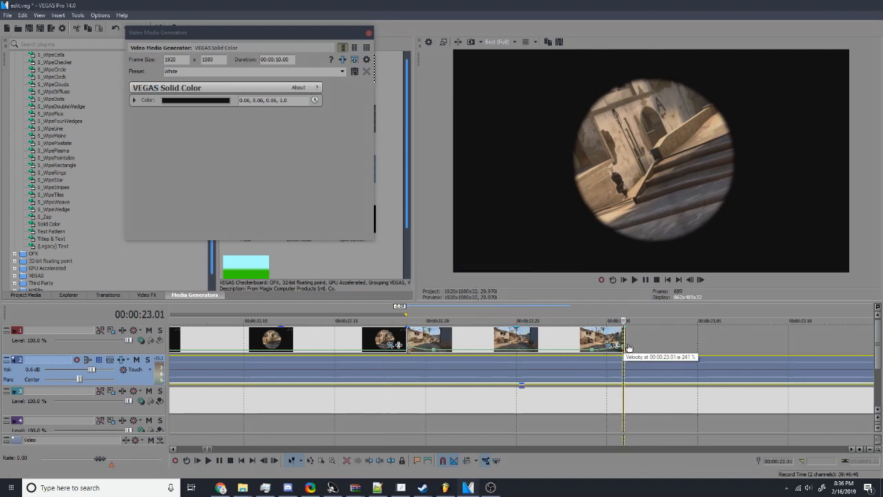
right_click(620, 347)
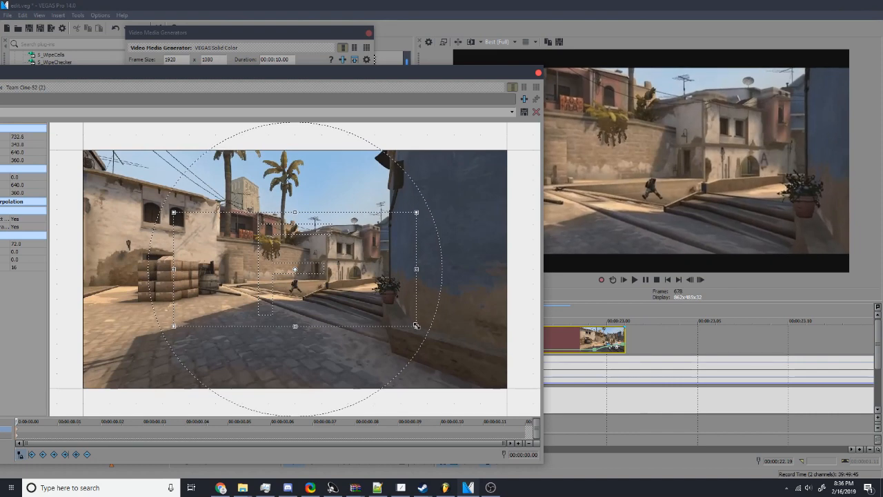
mouse_move(701, 281)
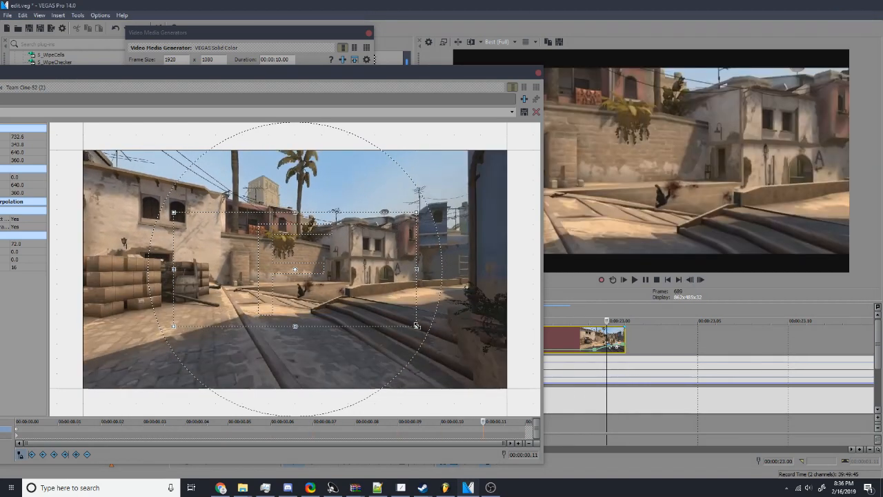
Scrub the clip's keyframe timeline to confirm the letterbox crop holds on later frames.
left_click_drag(417, 326, 411, 323)
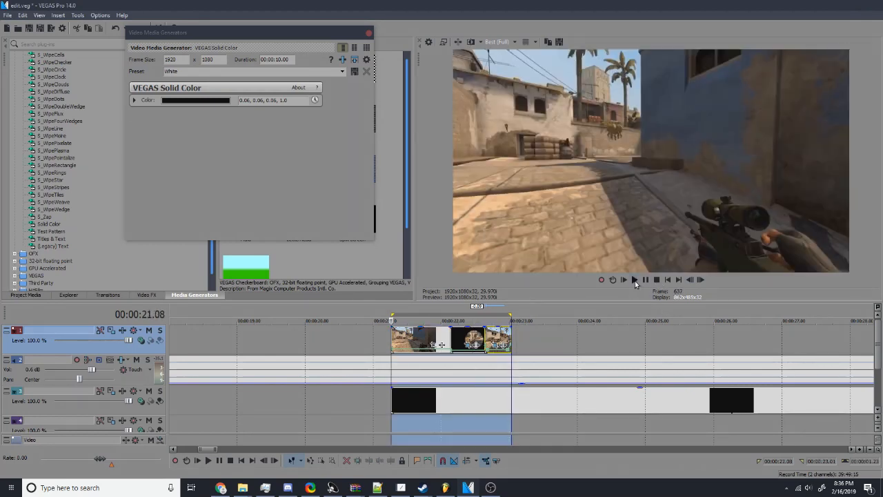
left_click(624, 279)
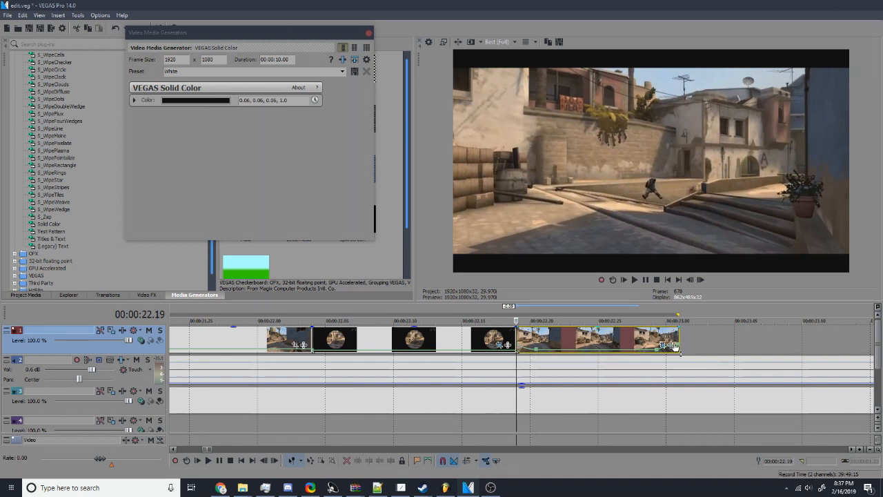
mouse_move(673, 345)
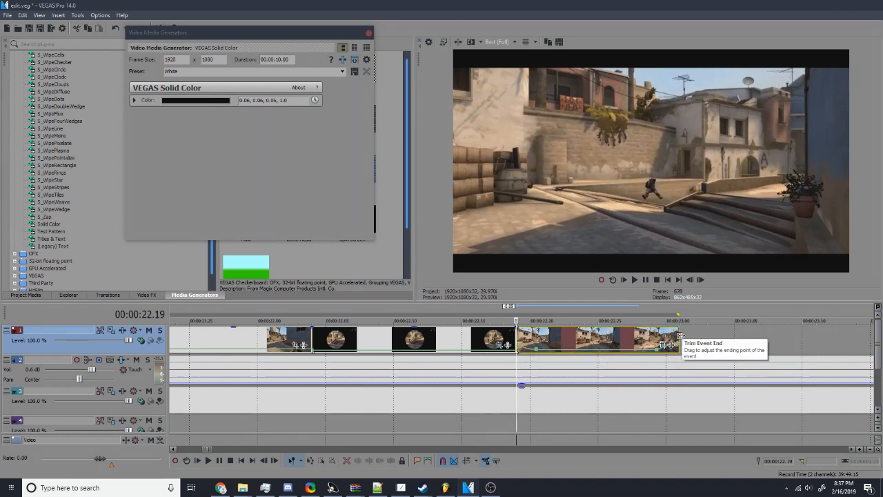